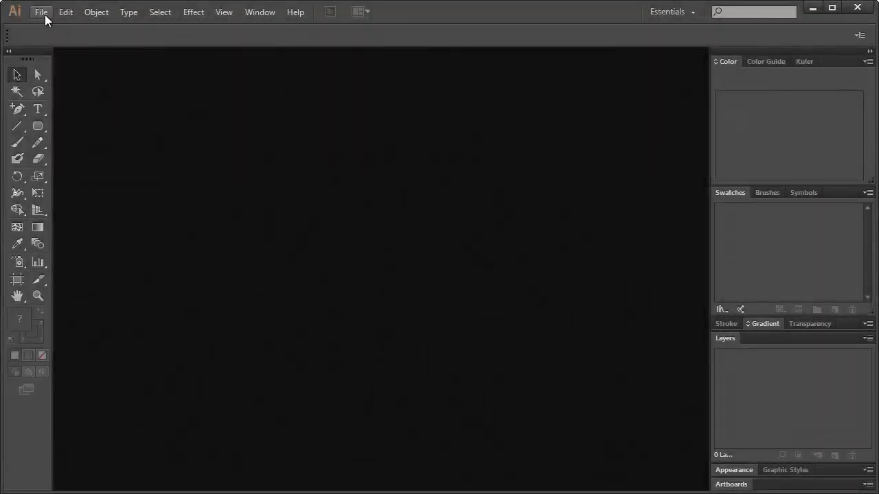
Create a new 800 × 600 pt document.
{"action": "left_click", "coordinate": [41, 12]}
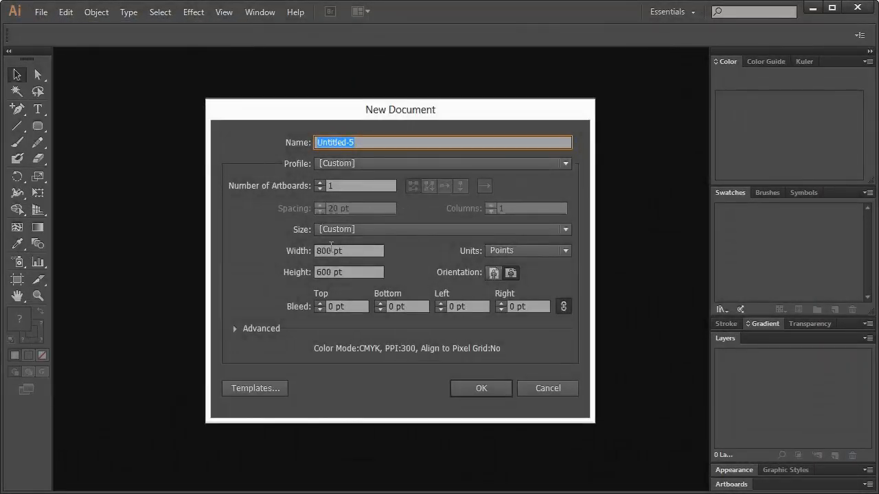
{"action": "left_click", "coordinate": [348, 251]}
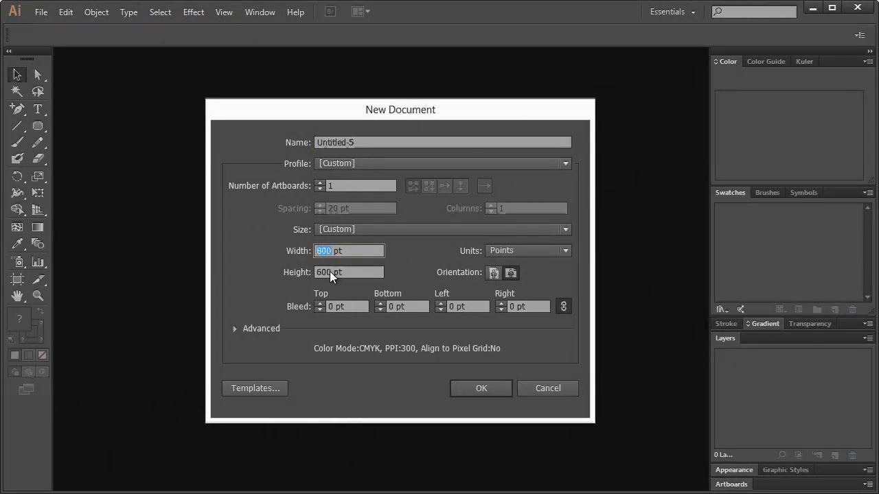
{"action": "key", "text": "tab"}
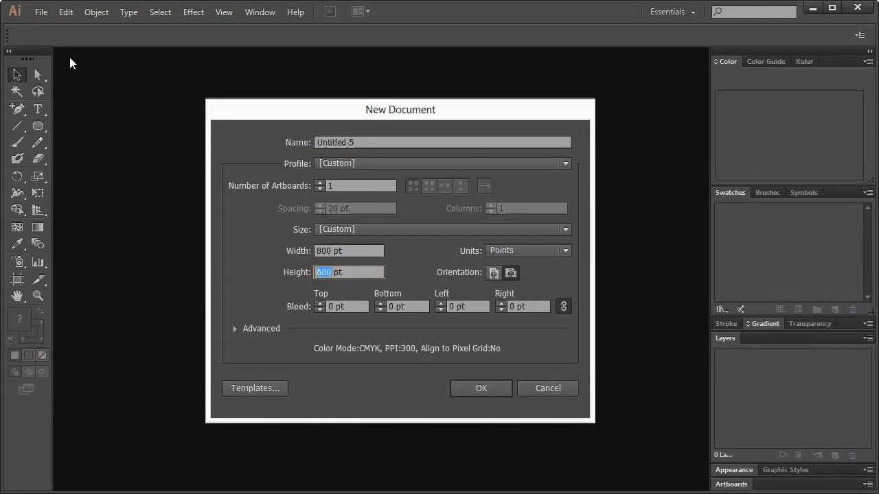
{"action": "mouse_move", "coordinate": [653, 157]}
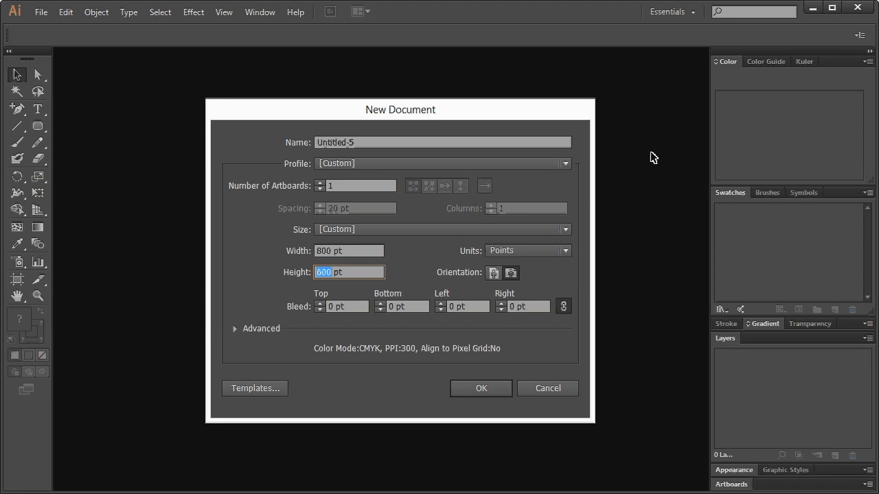
{"action": "mouse_move", "coordinate": [481, 389]}
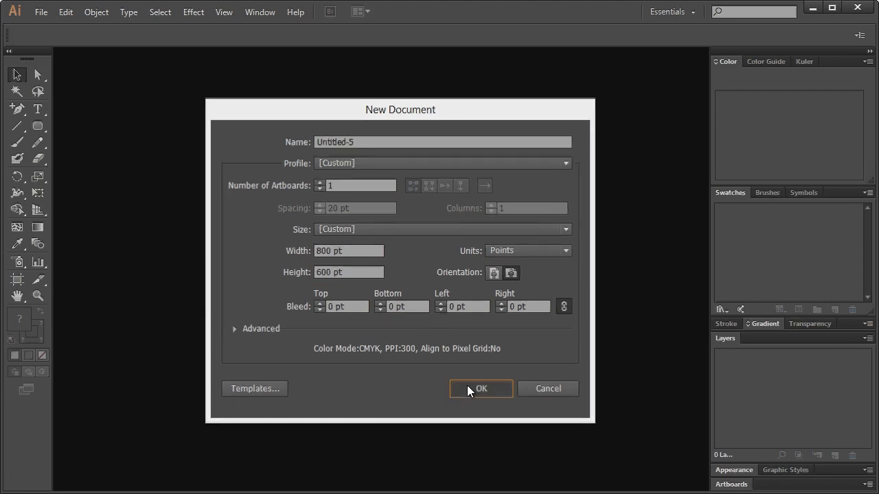
{"action": "left_click", "coordinate": [480, 388]}
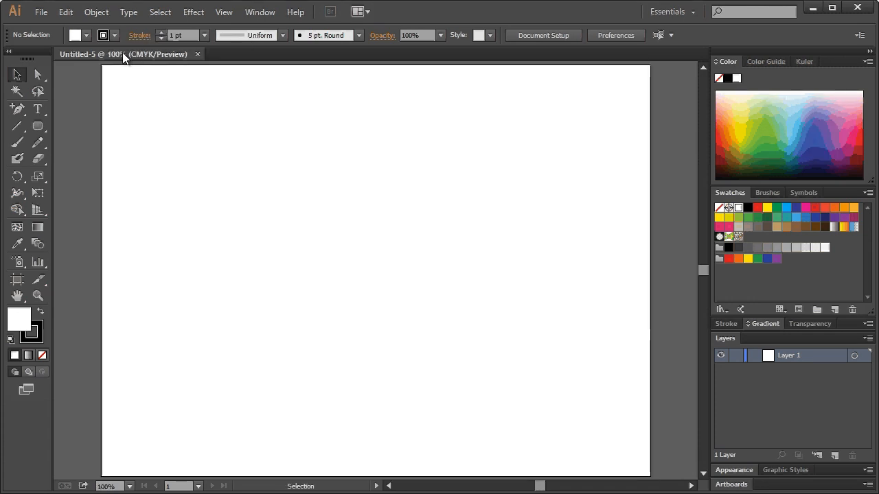
{"action": "mouse_move", "coordinate": [155, 151]}
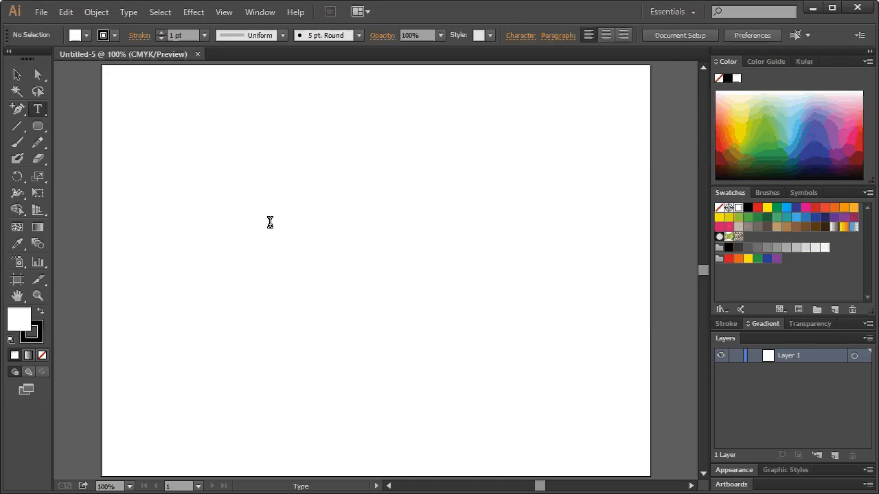
Type 'Designcourse' on the artboard and set it in Raspoutine DemiBold Italic.
{"action": "left_click", "coordinate": [38, 108]}
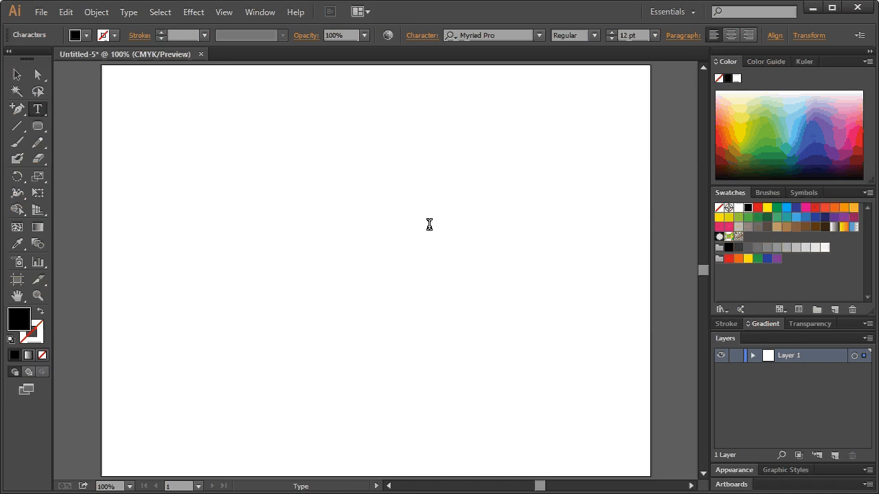
{"action": "type", "text": "Designcourse"}
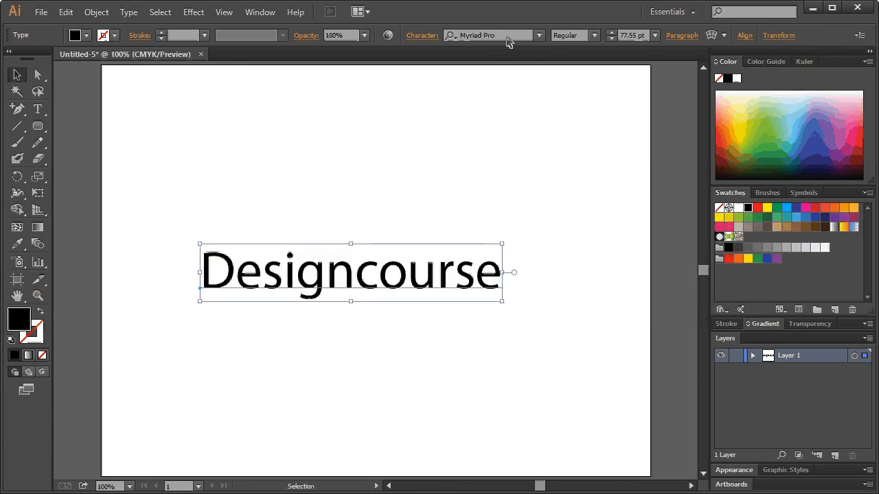
{"action": "left_click", "coordinate": [491, 35]}
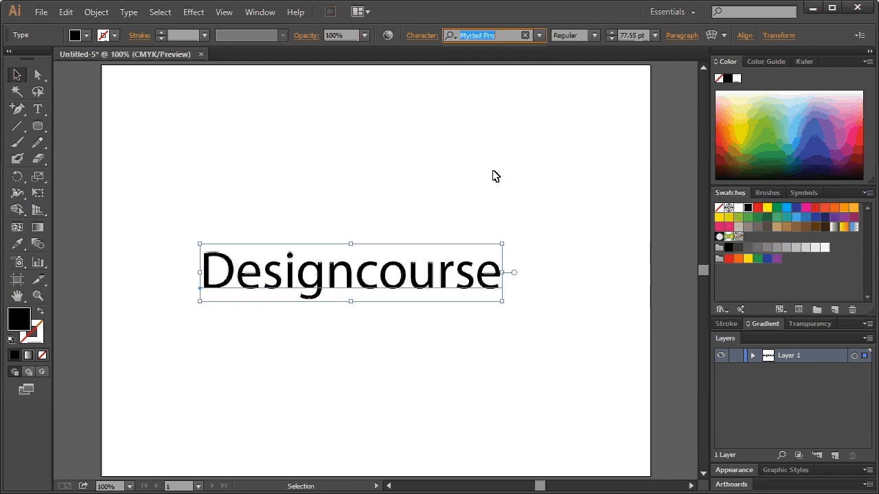
{"action": "type", "text": "raspo"}
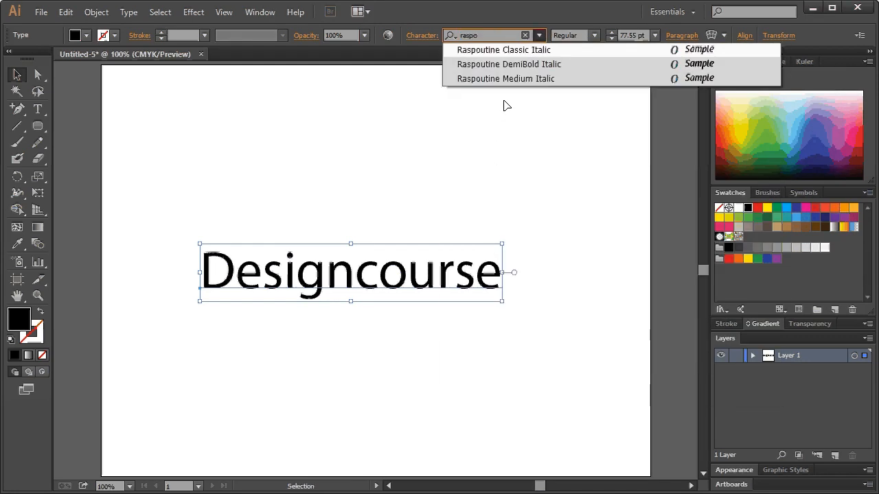
{"action": "left_click", "coordinate": [508, 64]}
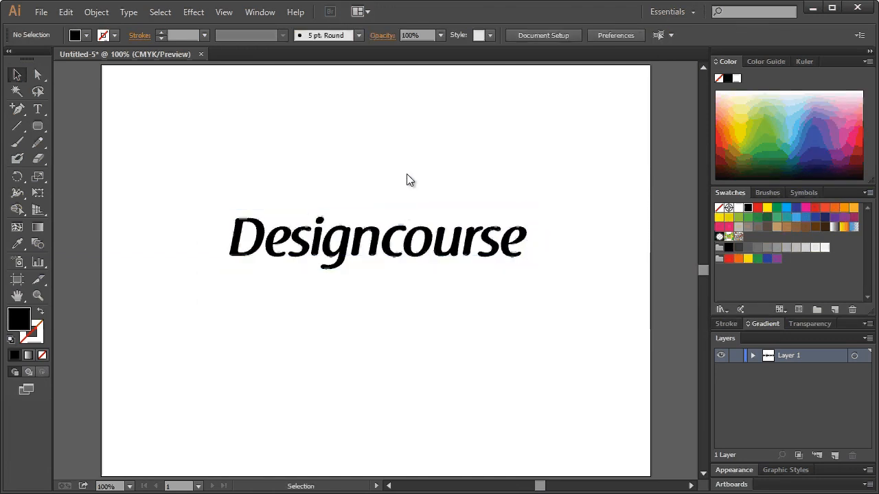
Apply an Arch warp with 20% bend and -26% horizontal distortion to the lettering.
{"action": "left_click", "coordinate": [378, 240]}
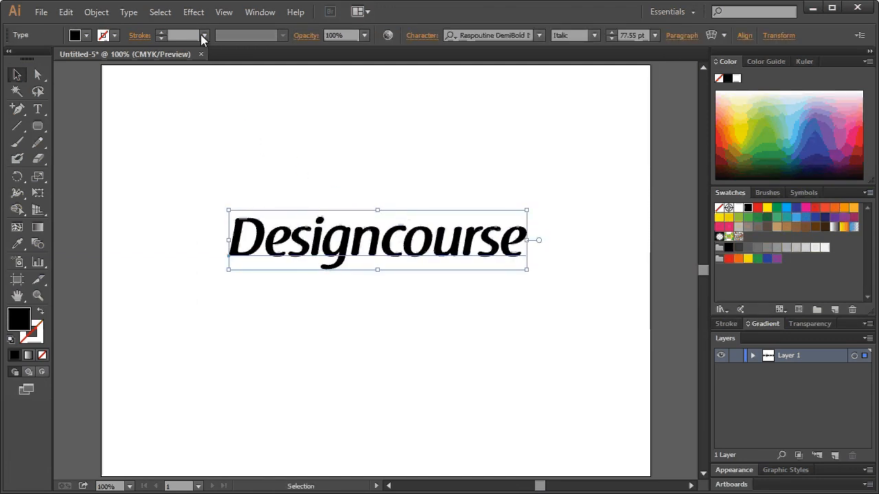
{"action": "left_click", "coordinate": [193, 12]}
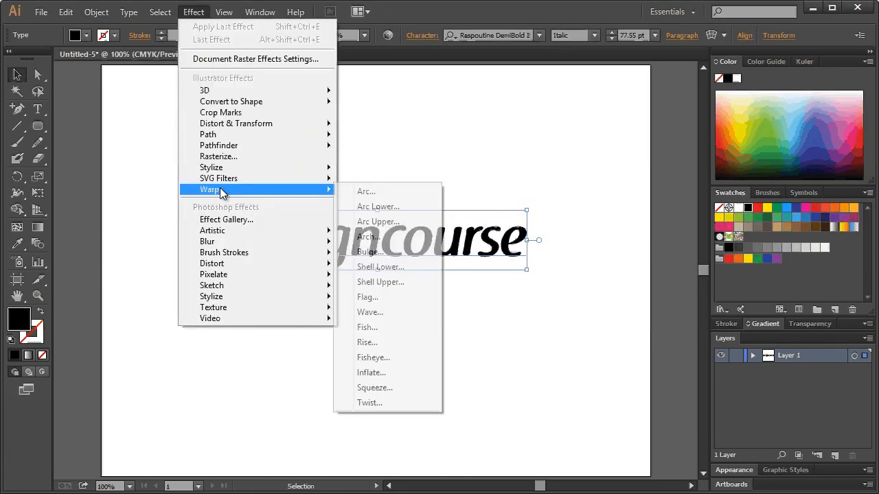
{"action": "left_click", "coordinate": [367, 236]}
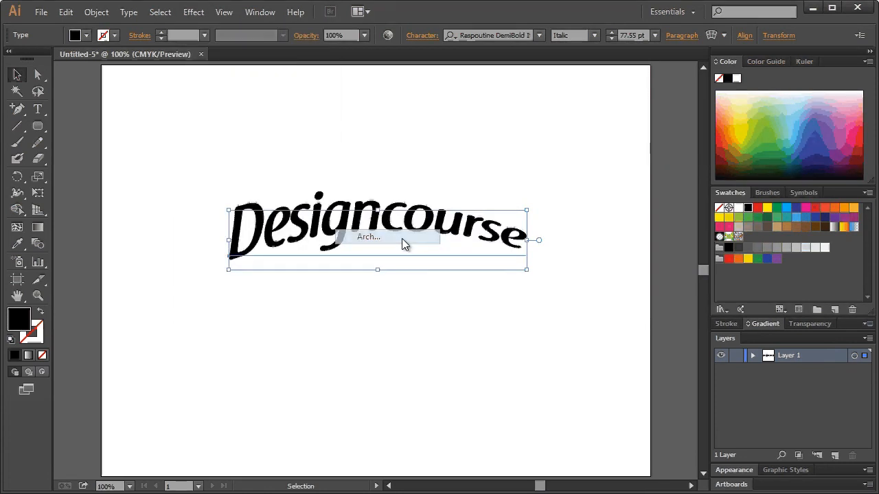
{"action": "left_click", "coordinate": [368, 237]}
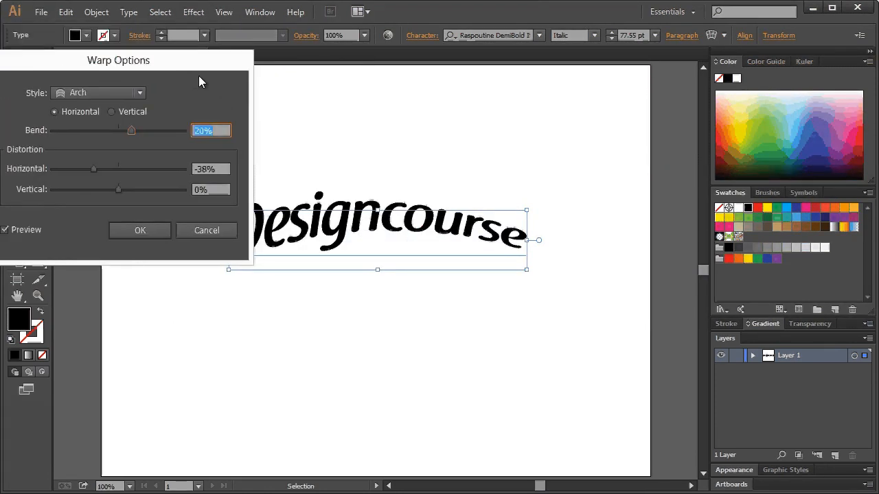
{"action": "left_click_drag", "start_coordinate": [118, 60], "coordinate": [568, 272]}
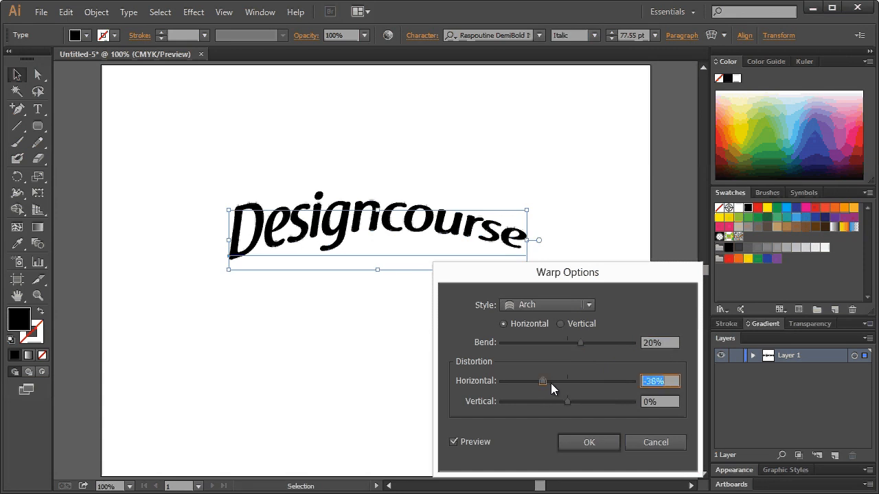
{"action": "left_click_drag", "start_coordinate": [543, 381], "coordinate": [584, 381]}
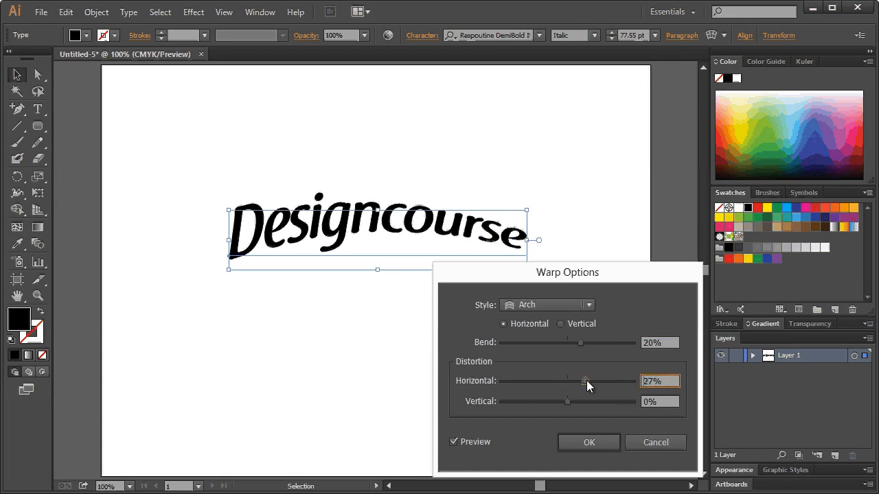
{"action": "left_click_drag", "start_coordinate": [584, 381], "coordinate": [548, 381]}
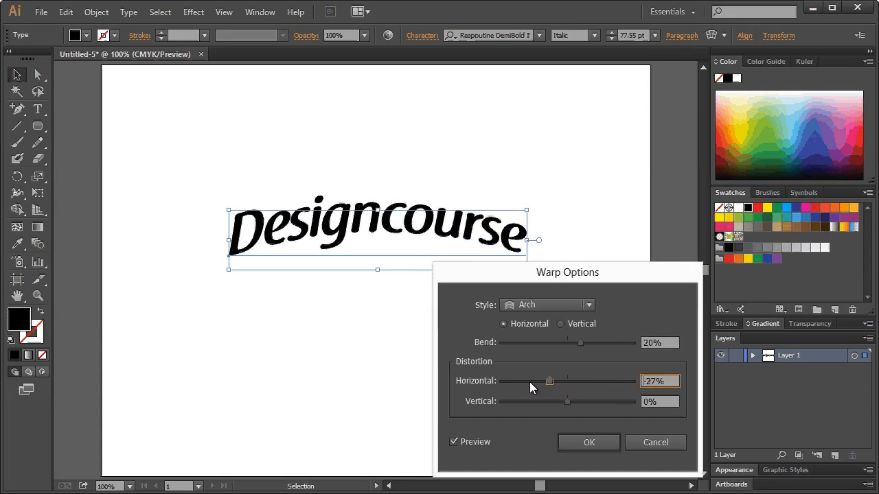
{"action": "left_click_drag", "start_coordinate": [549, 381], "coordinate": [552, 381]}
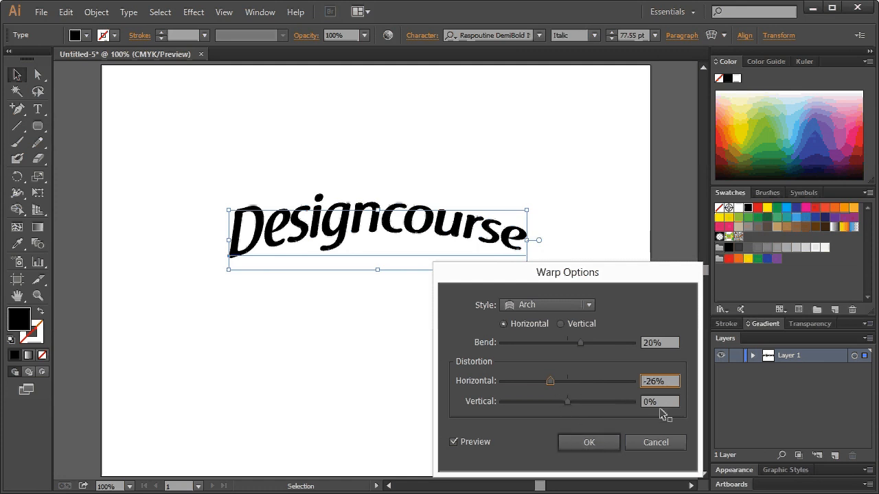
{"action": "left_click", "coordinate": [655, 442]}
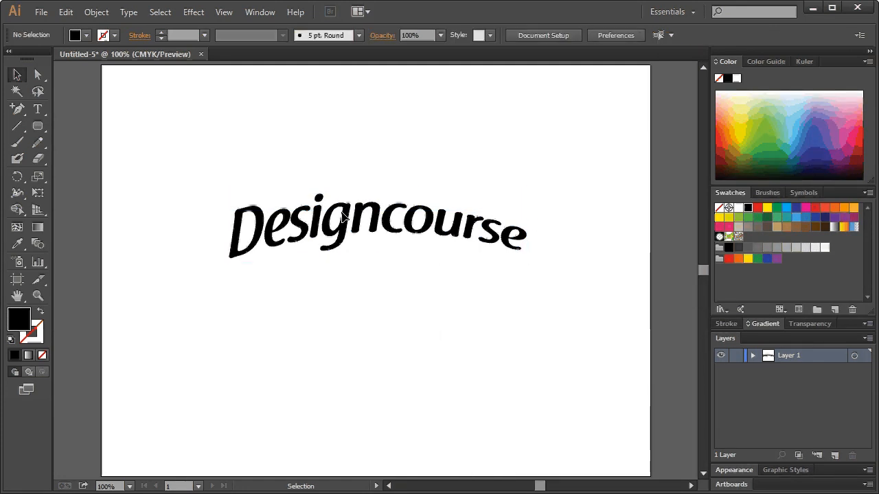
Expand the arched lettering's appearance so the outline paths follow the warp.
{"action": "left_click", "coordinate": [376, 227]}
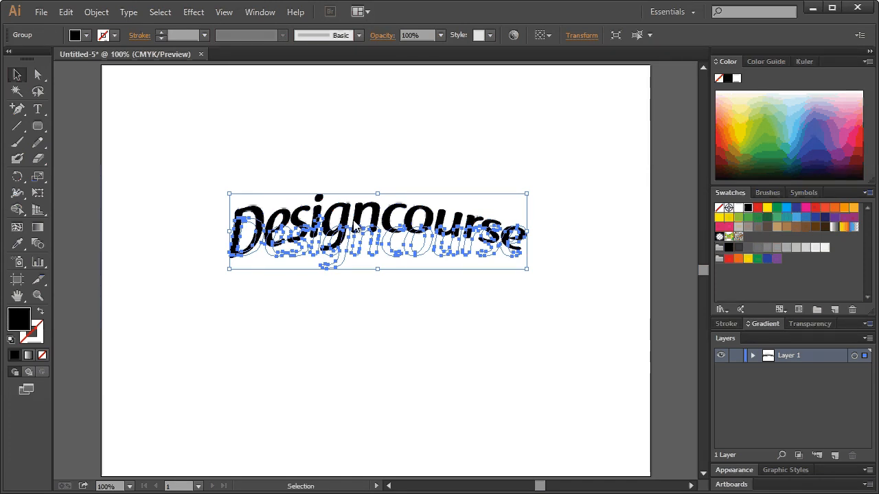
{"action": "left_click", "coordinate": [96, 12]}
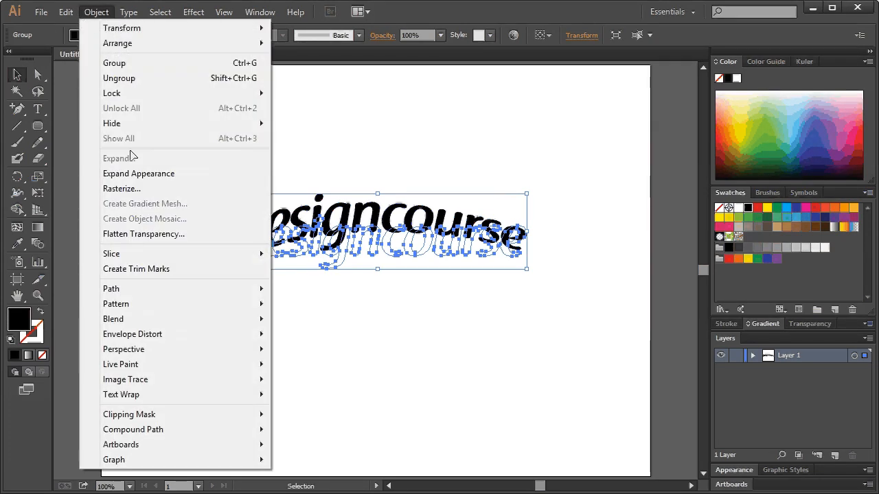
{"action": "left_click", "coordinate": [138, 174]}
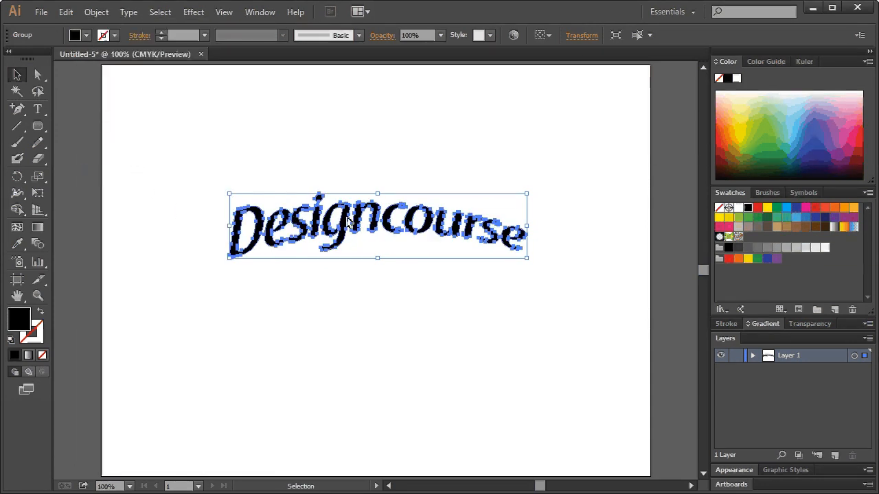
{"action": "mouse_move", "coordinate": [378, 234]}
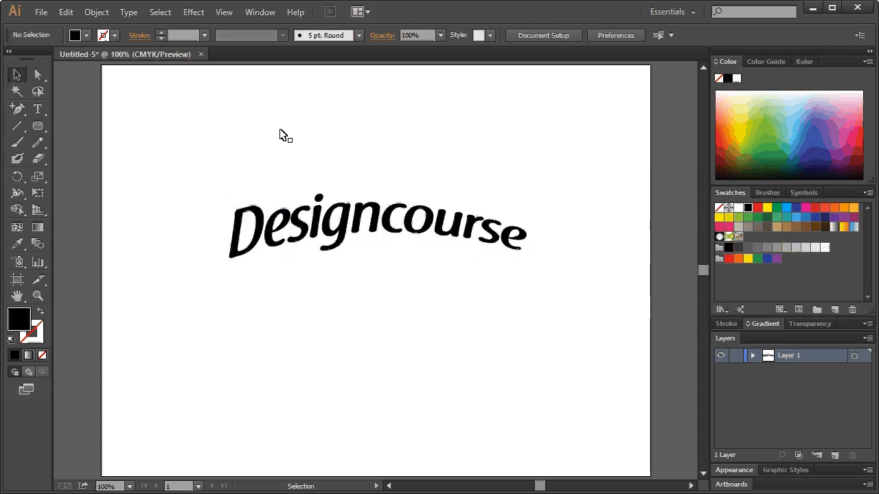
{"action": "mouse_move", "coordinate": [231, 123]}
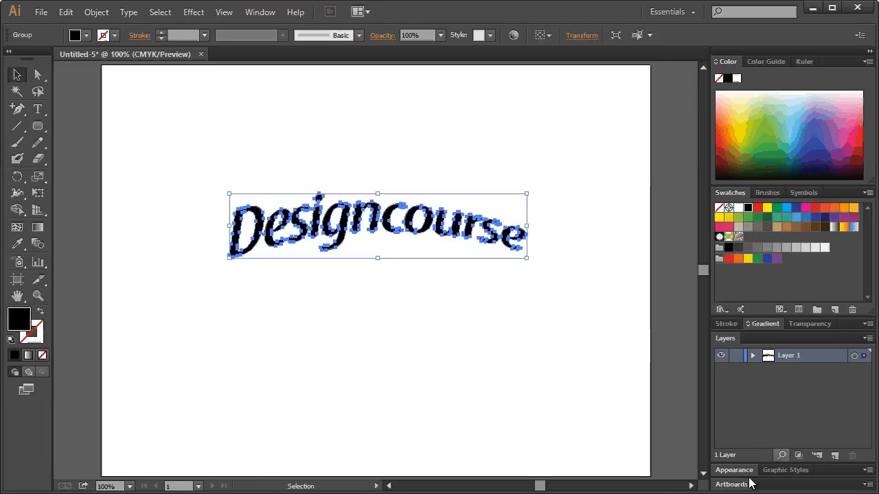
{"action": "mouse_move", "coordinate": [764, 341]}
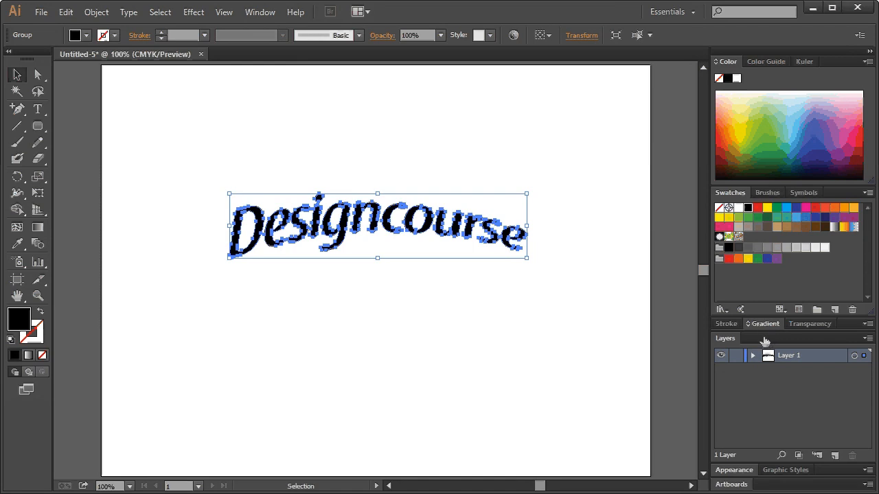
Fill the pasted top copy of the lettering with an orange-yellow swatch.
{"action": "left_click", "coordinate": [753, 355]}
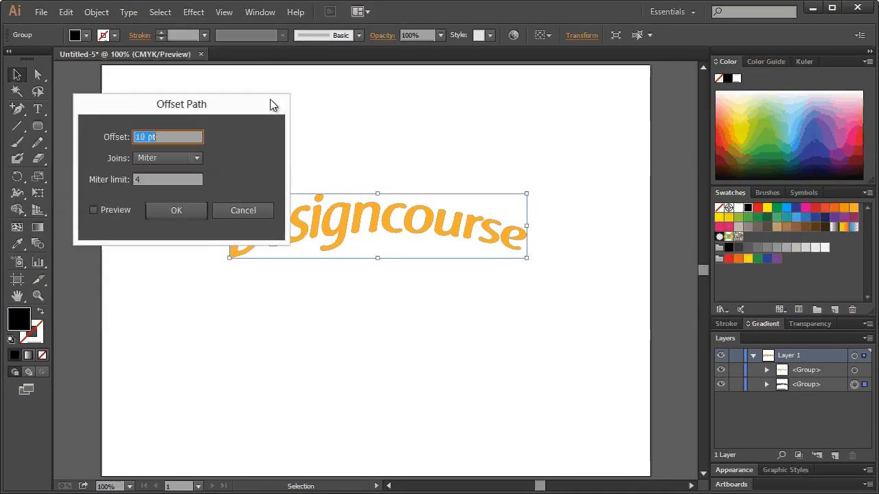
Offset the black lettering group's path by 10 pt, with preview on.
{"action": "left_click_drag", "start_coordinate": [182, 103], "coordinate": [251, 309]}
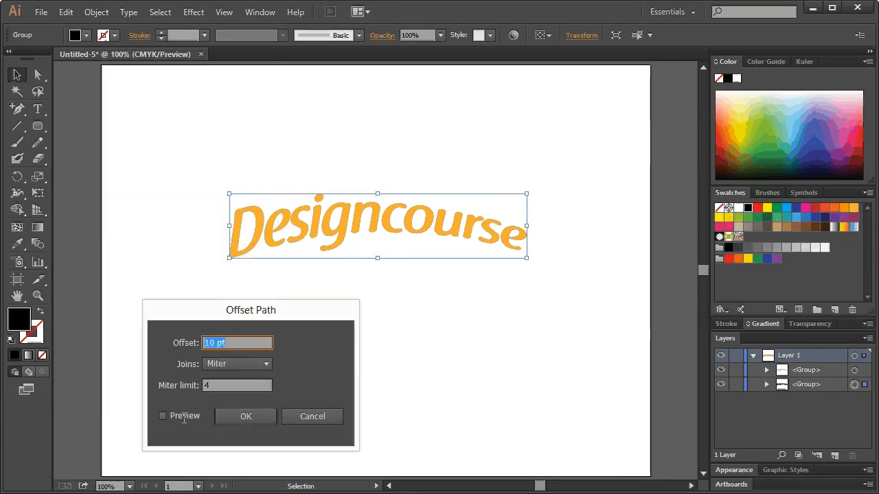
{"action": "left_click", "coordinate": [163, 416]}
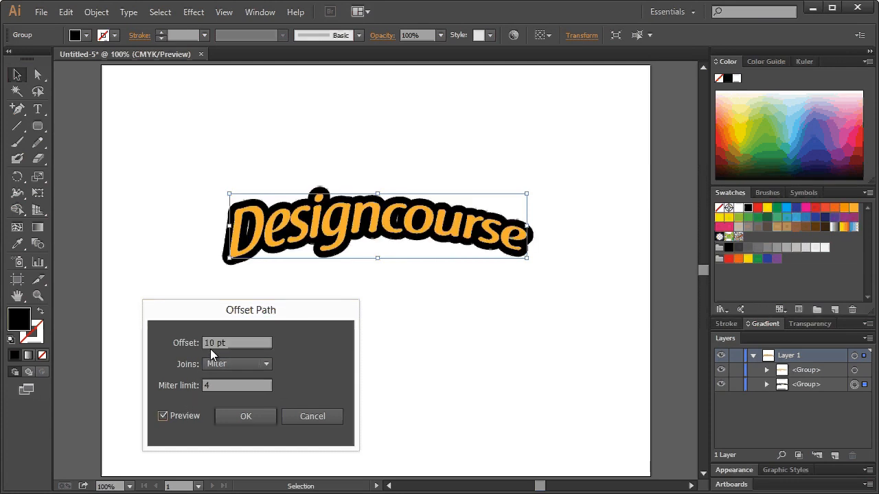
{"action": "left_click", "coordinate": [237, 342]}
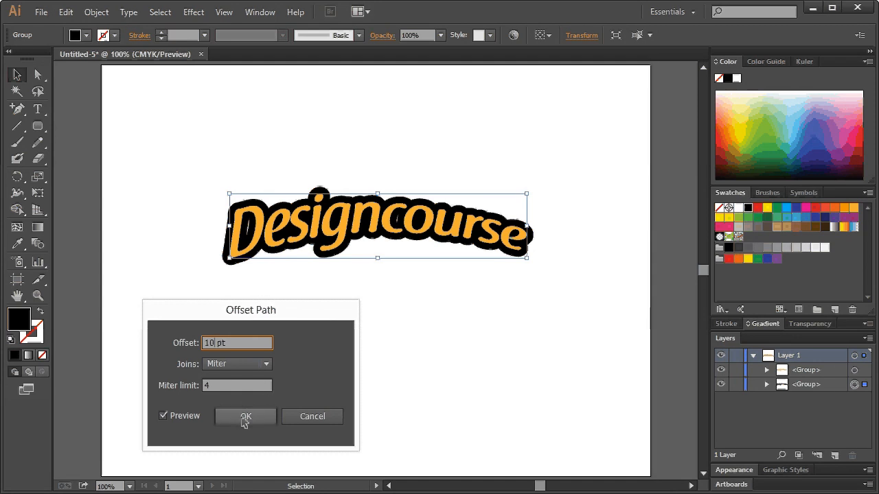
{"action": "left_click", "coordinate": [245, 417]}
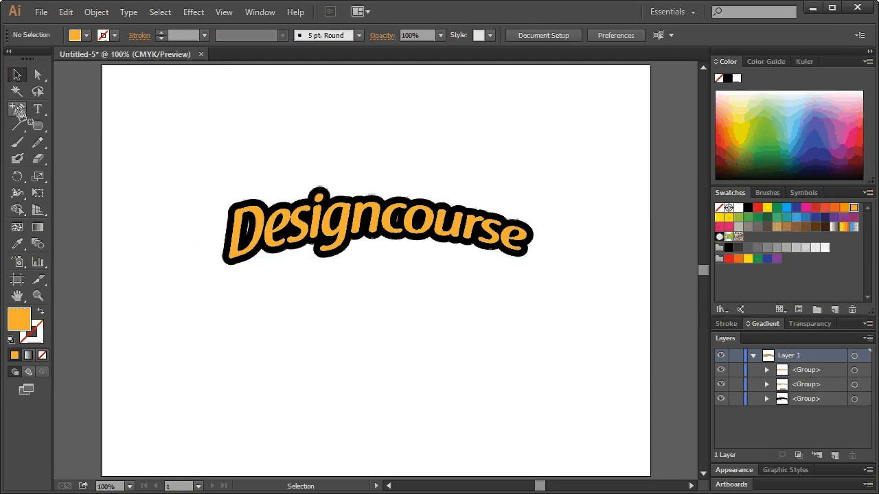
Select the Pen tool for drawing the curve over the copy's upper half.
{"action": "left_click", "coordinate": [16, 110]}
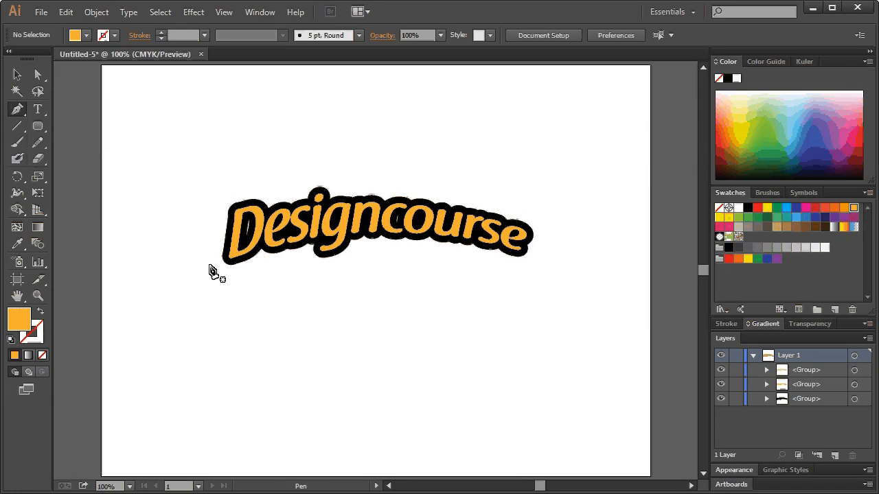
{"action": "mouse_move", "coordinate": [371, 230]}
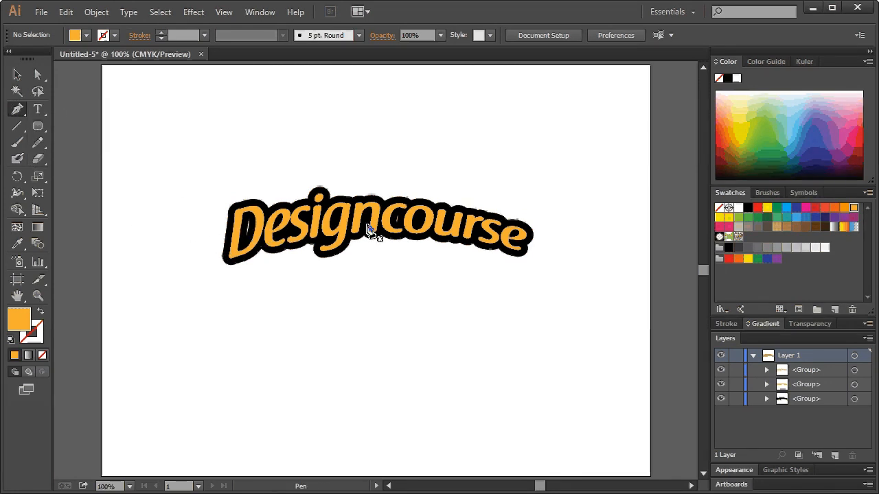
{"action": "mouse_move", "coordinate": [343, 220]}
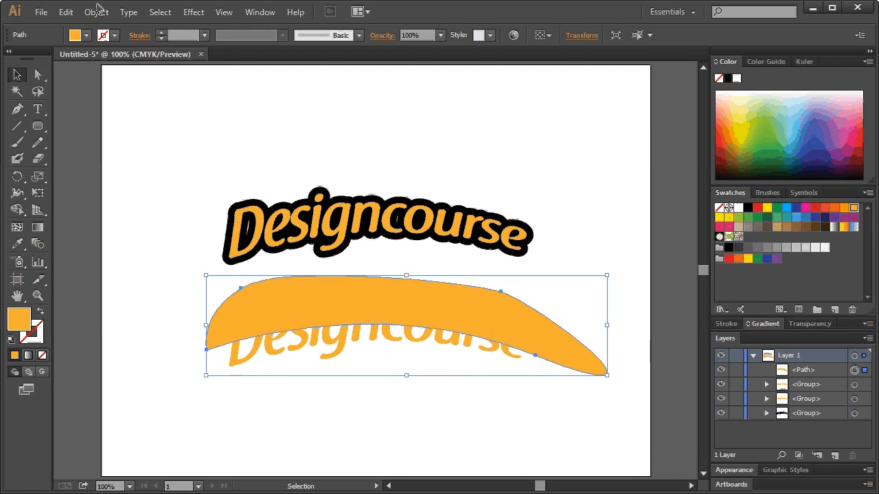
Divide the copied lettering along the curve and pick up the split copy.
{"action": "left_click", "coordinate": [97, 12]}
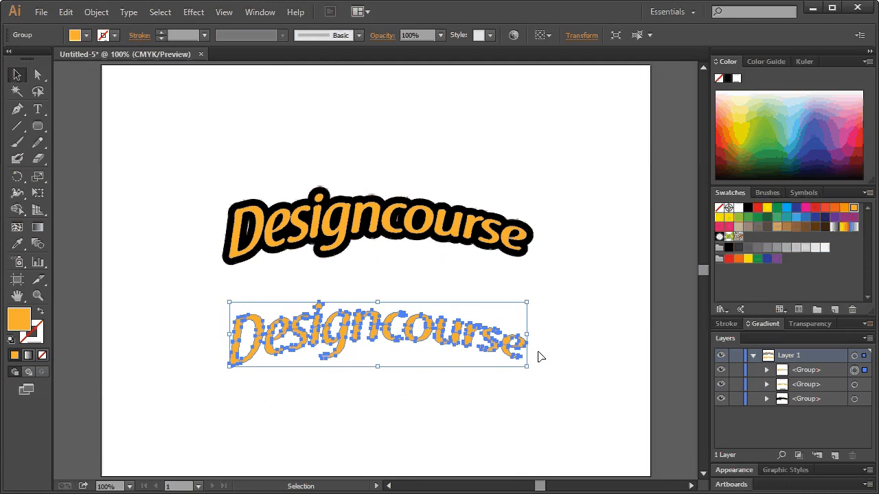
{"action": "mouse_move", "coordinate": [394, 296]}
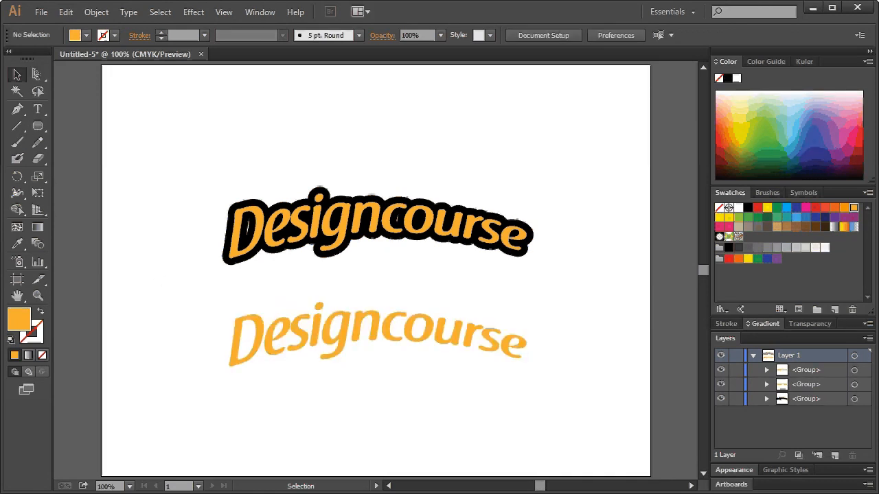
{"action": "left_click", "coordinate": [38, 75]}
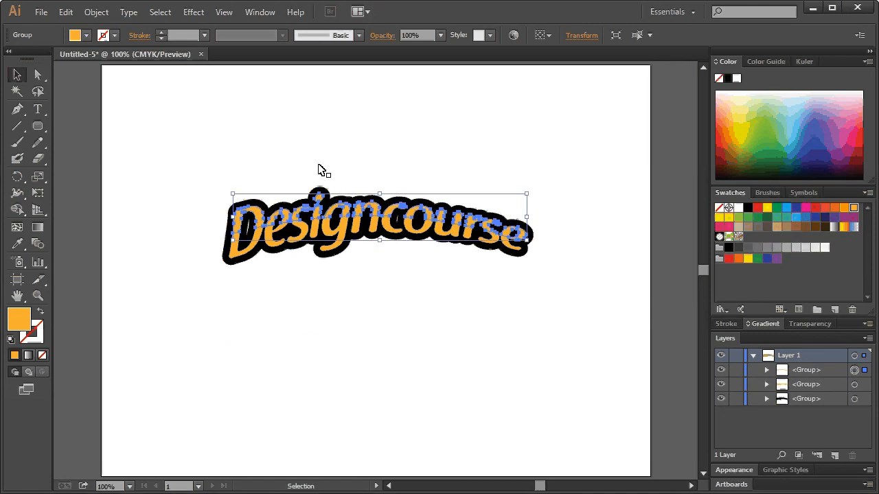
{"action": "mouse_move", "coordinate": [259, 219]}
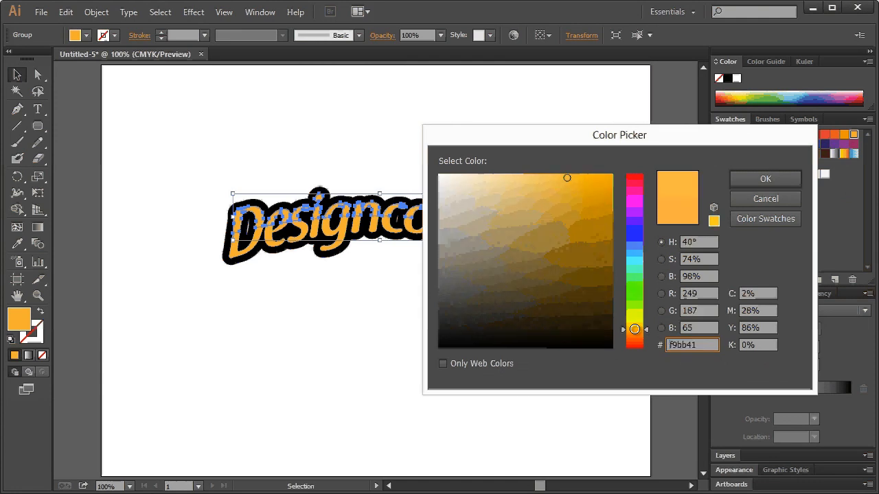
Set the top band's fill to pale yellow #ffd580.
{"action": "left_click", "coordinate": [531, 174]}
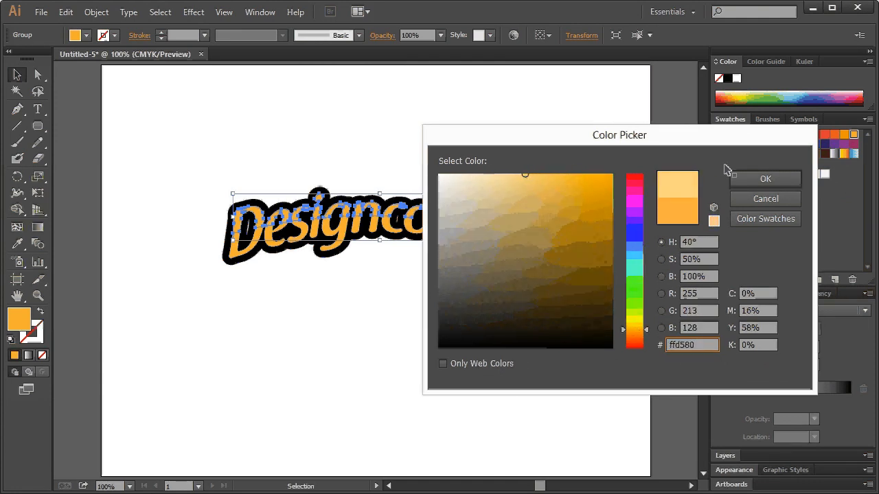
{"action": "left_click", "coordinate": [765, 179]}
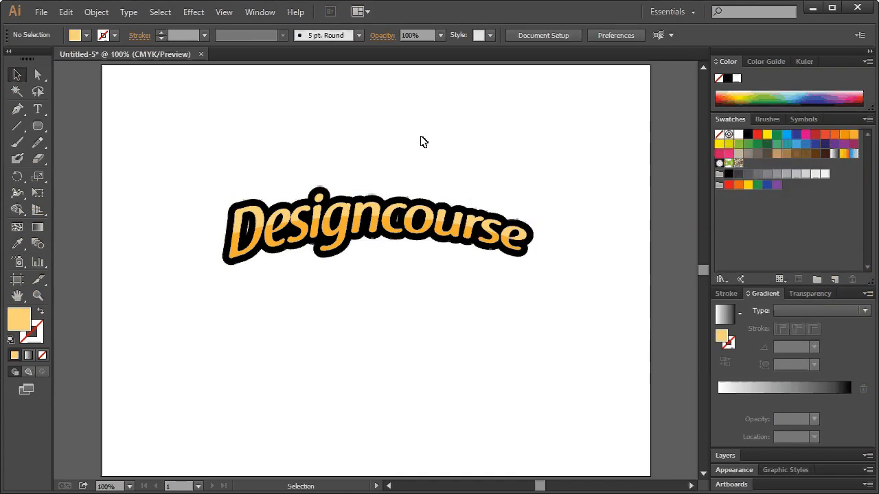
{"action": "mouse_move", "coordinate": [263, 219]}
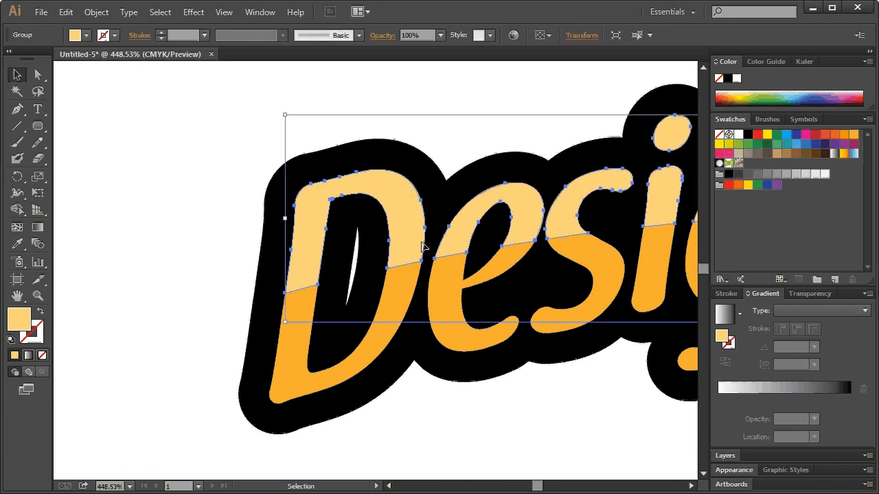
{"action": "mouse_move", "coordinate": [363, 189]}
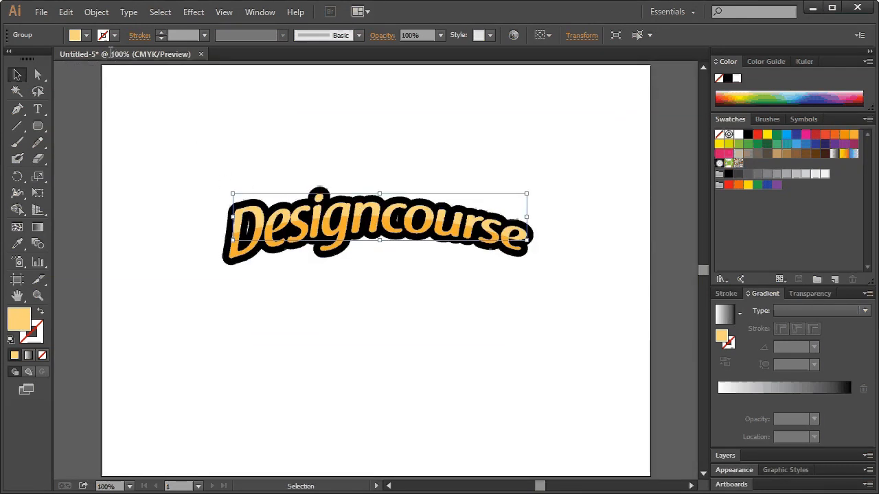
{"action": "mouse_move", "coordinate": [182, 35]}
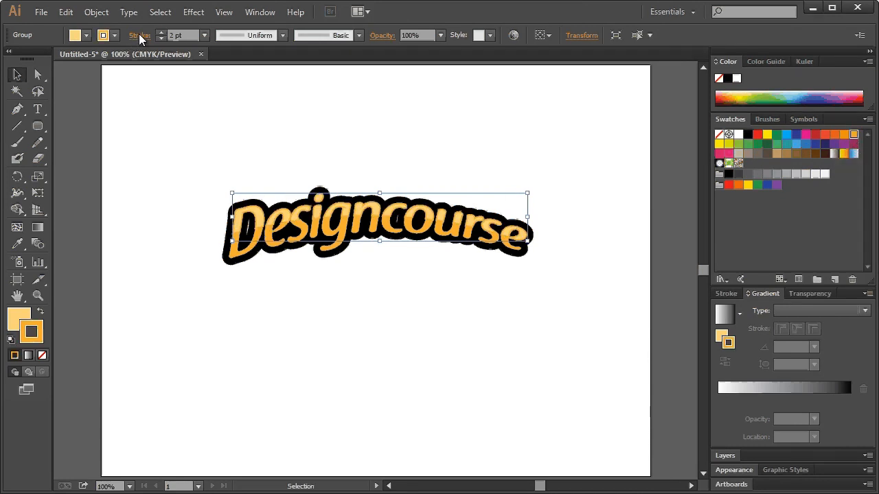
Give the pale top band a 2 pt orange stroke.
{"action": "left_click", "coordinate": [139, 35]}
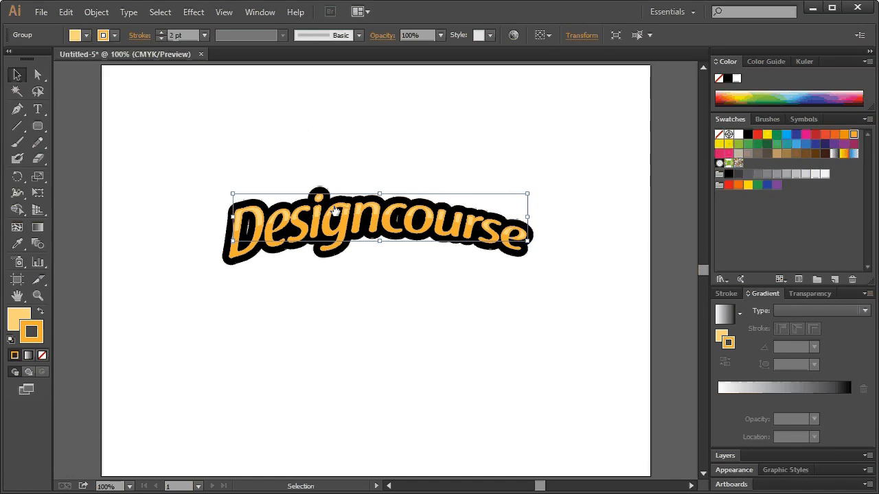
{"action": "mouse_move", "coordinate": [740, 353]}
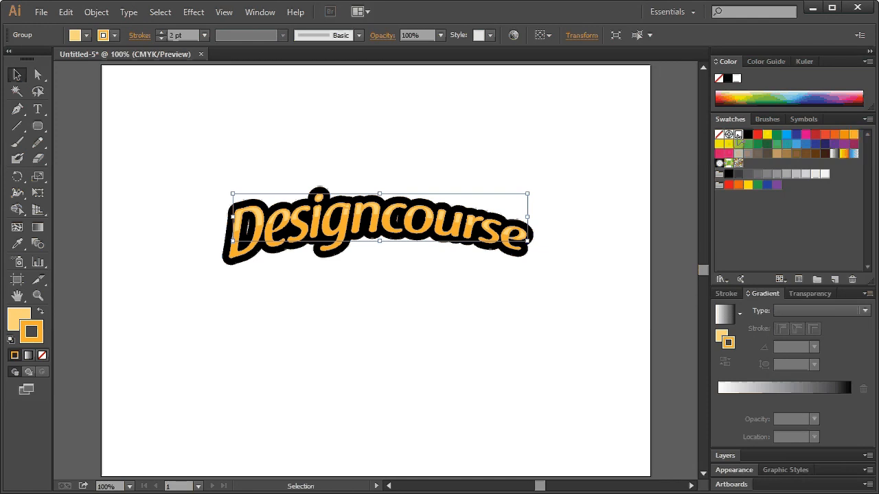
{"action": "left_click", "coordinate": [738, 135]}
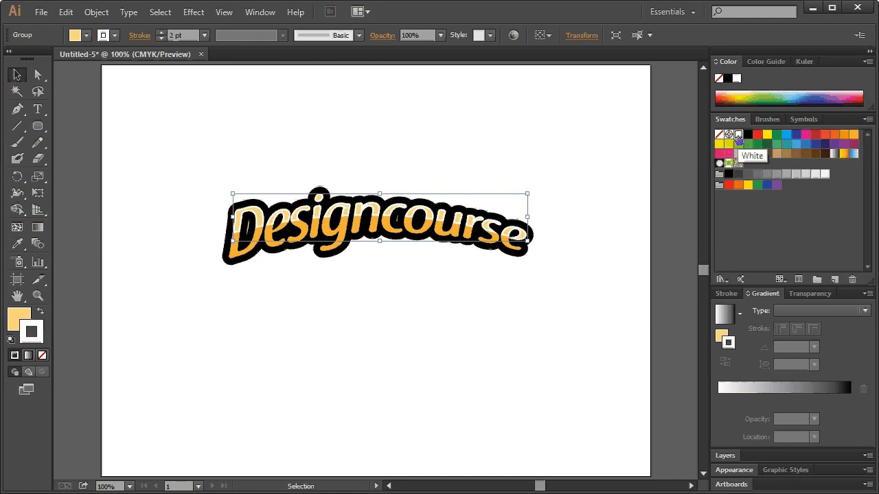
{"action": "left_click", "coordinate": [739, 135]}
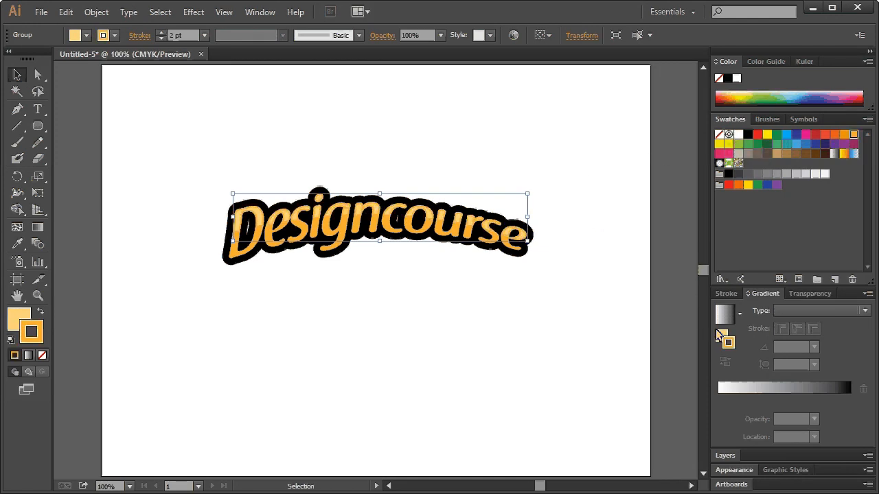
{"action": "left_click", "coordinate": [739, 134]}
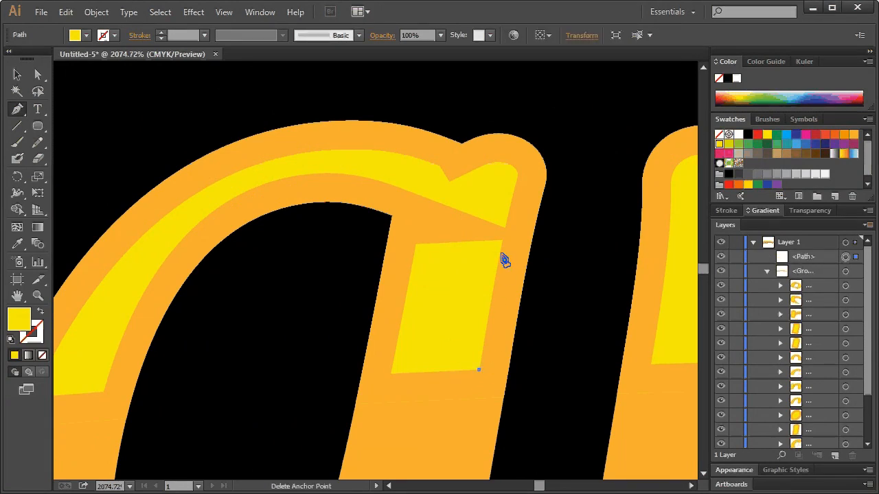
Trace a highlight shape along the n's inner arch and set its opacity to 20%.
{"action": "left_click", "coordinate": [512, 194]}
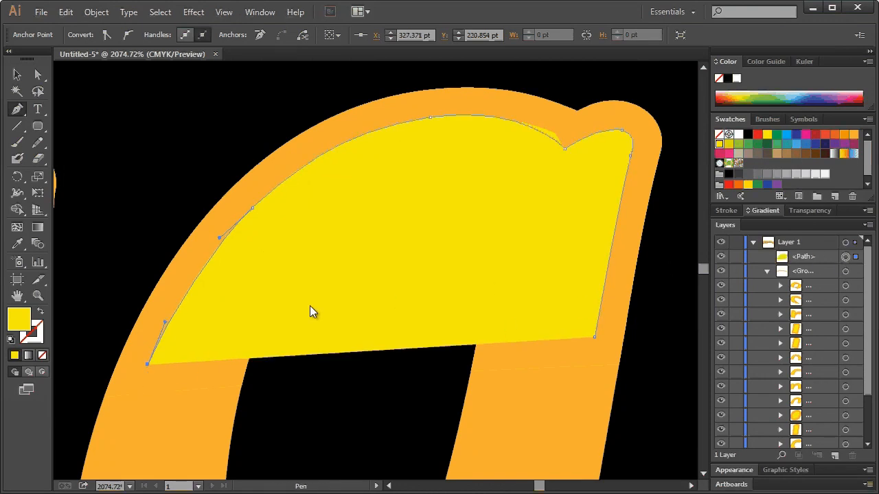
{"action": "mouse_move", "coordinate": [369, 343]}
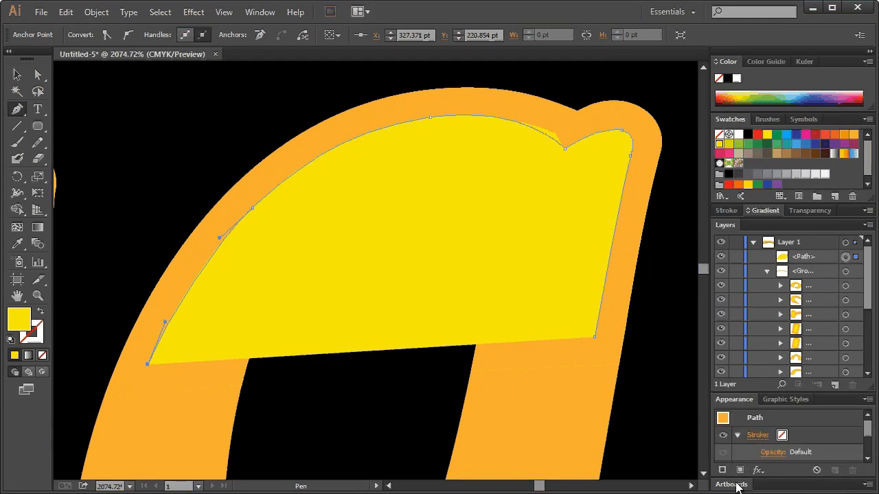
{"action": "left_click", "coordinate": [809, 210]}
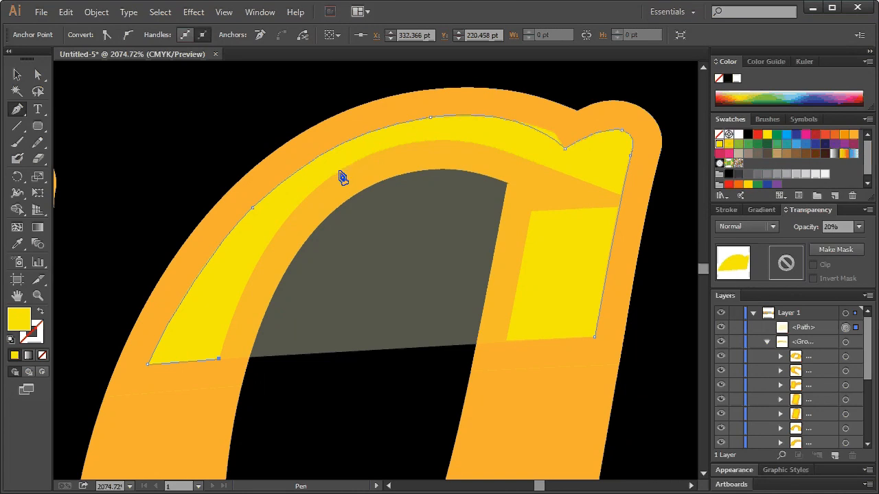
{"action": "left_click_drag", "start_coordinate": [330, 178], "coordinate": [405, 131]}
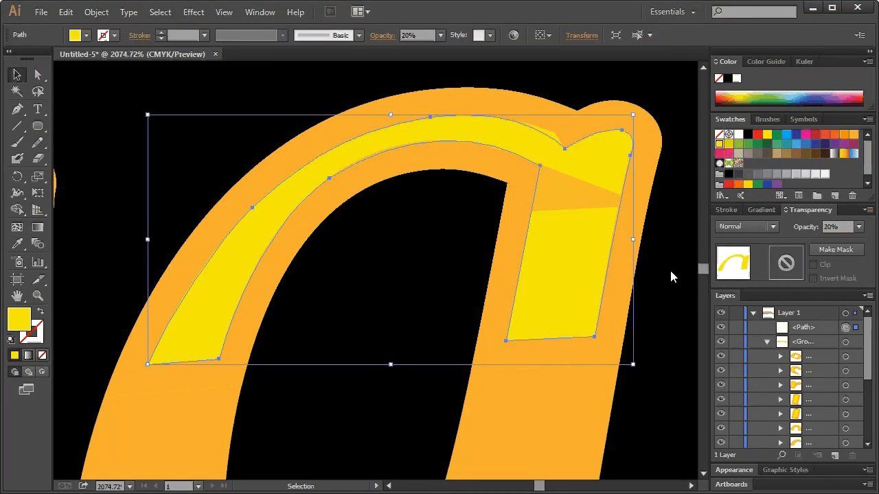
Select the Designcourse lettering group and ungroup it into separate letter groups.
{"action": "left_click", "coordinate": [858, 227]}
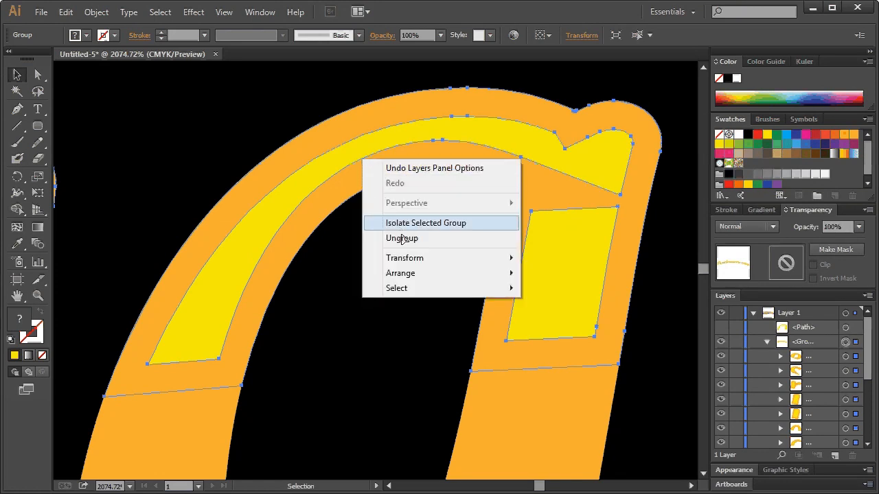
{"action": "left_click", "coordinate": [402, 238]}
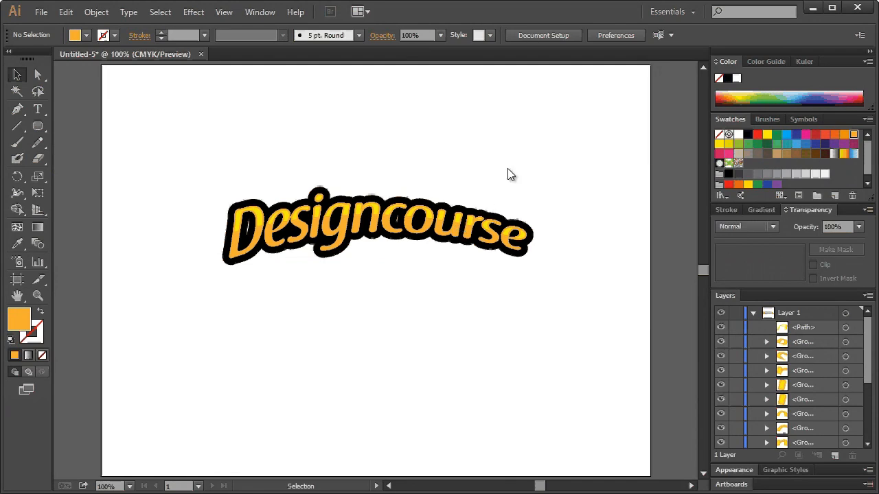
{"action": "mouse_move", "coordinate": [505, 166]}
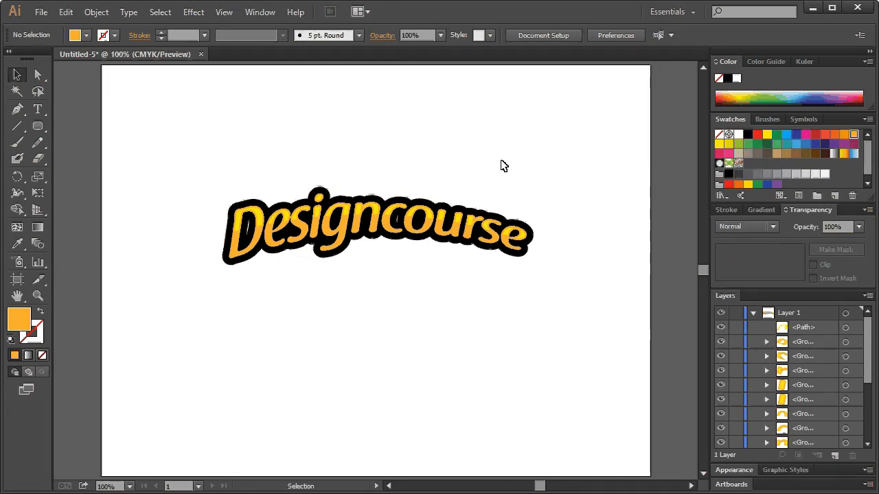
{"action": "mouse_move", "coordinate": [333, 182]}
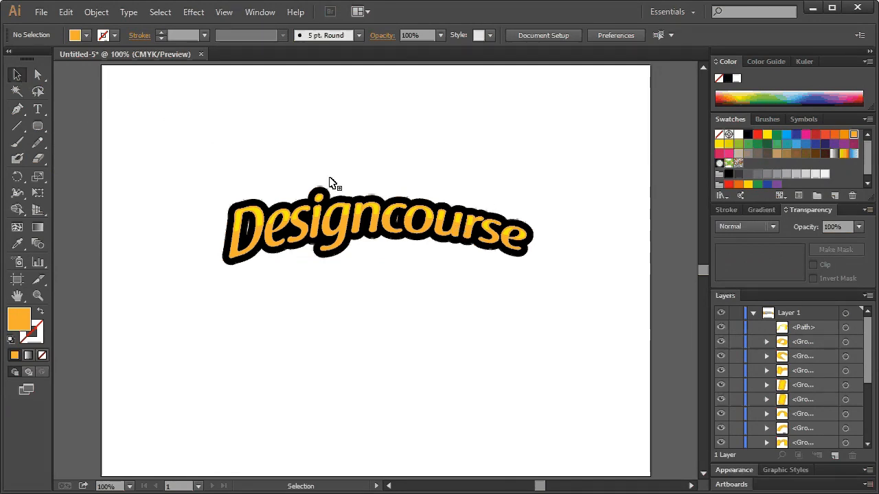
{"action": "mouse_move", "coordinate": [347, 189]}
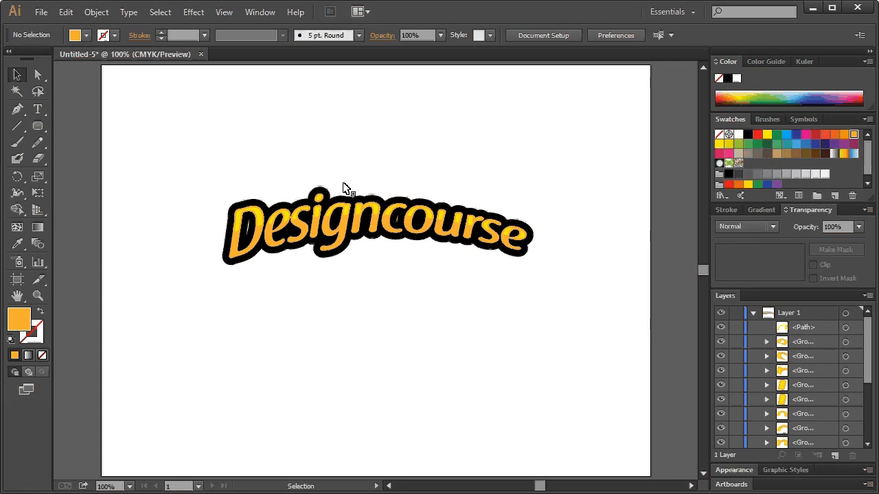
{"action": "mouse_move", "coordinate": [240, 237]}
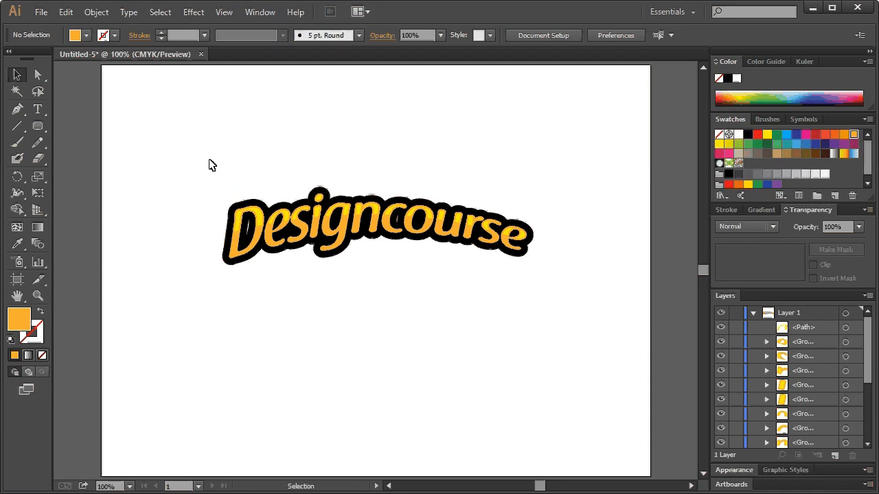
{"action": "mouse_move", "coordinate": [214, 166]}
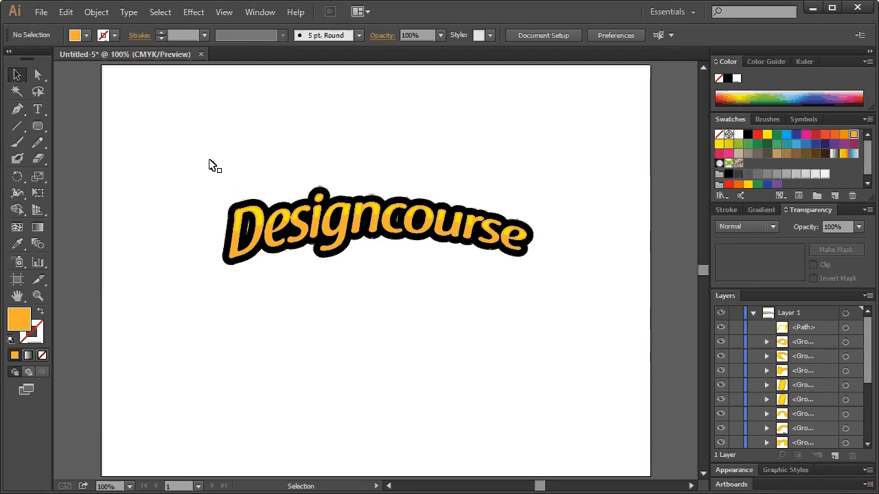
{"action": "mouse_move", "coordinate": [253, 204]}
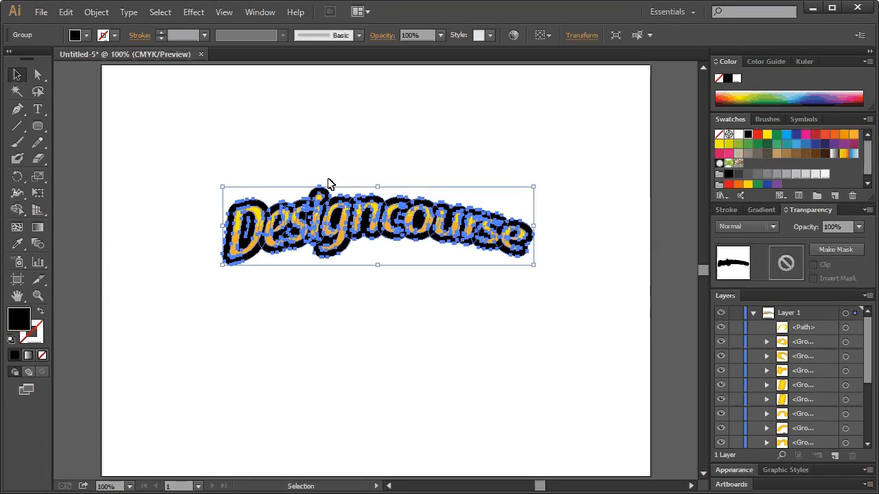
{"action": "left_click", "coordinate": [288, 169]}
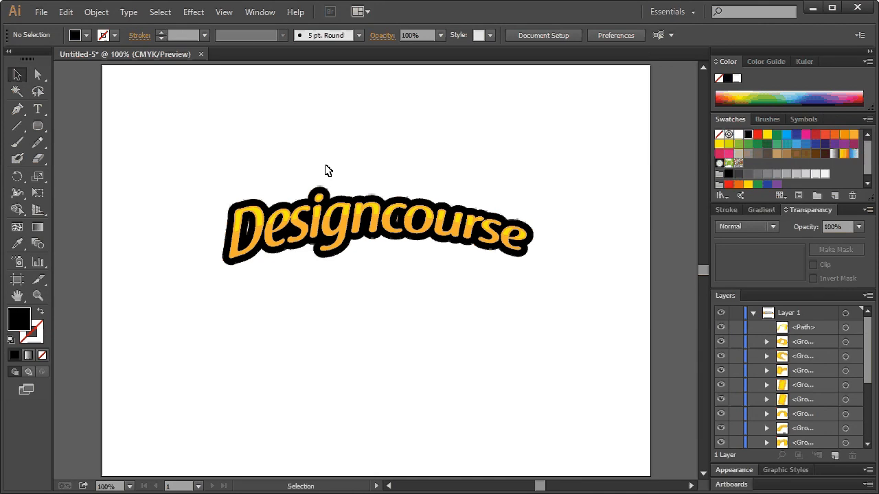
{"action": "mouse_move", "coordinate": [353, 204]}
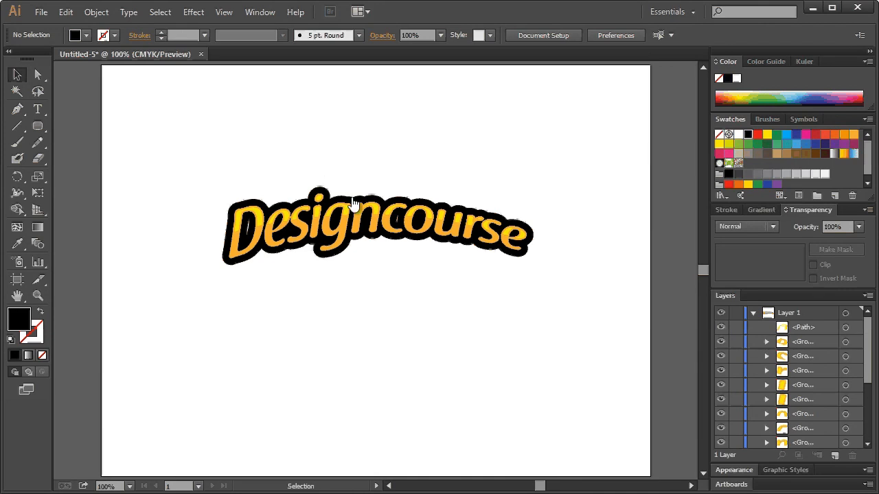